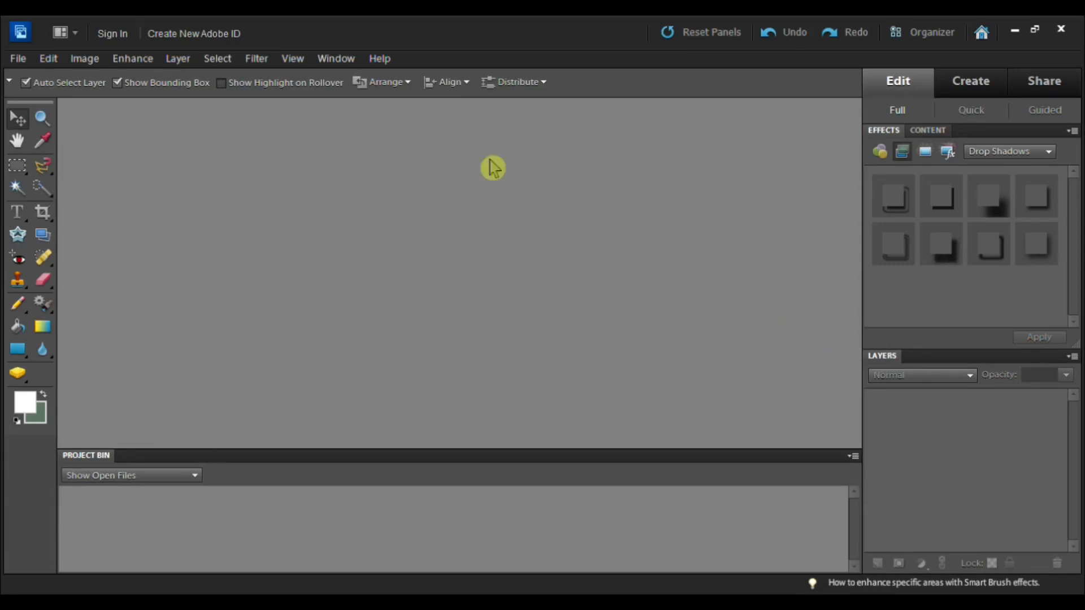
{"action": "mouse_move", "coordinate": [519, 290]}
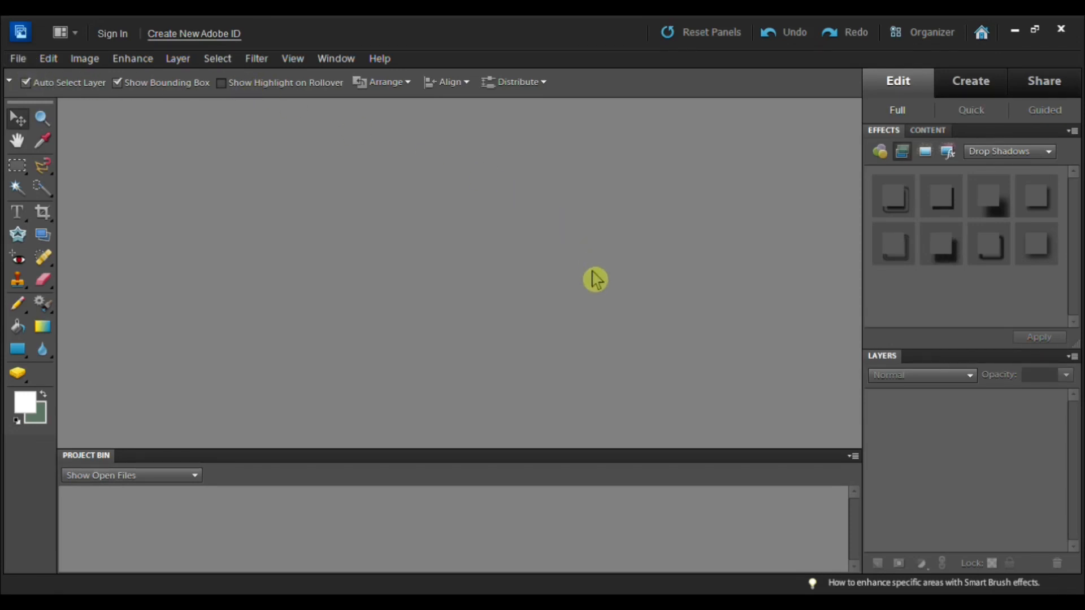
{"action": "mouse_move", "coordinate": [458, 247]}
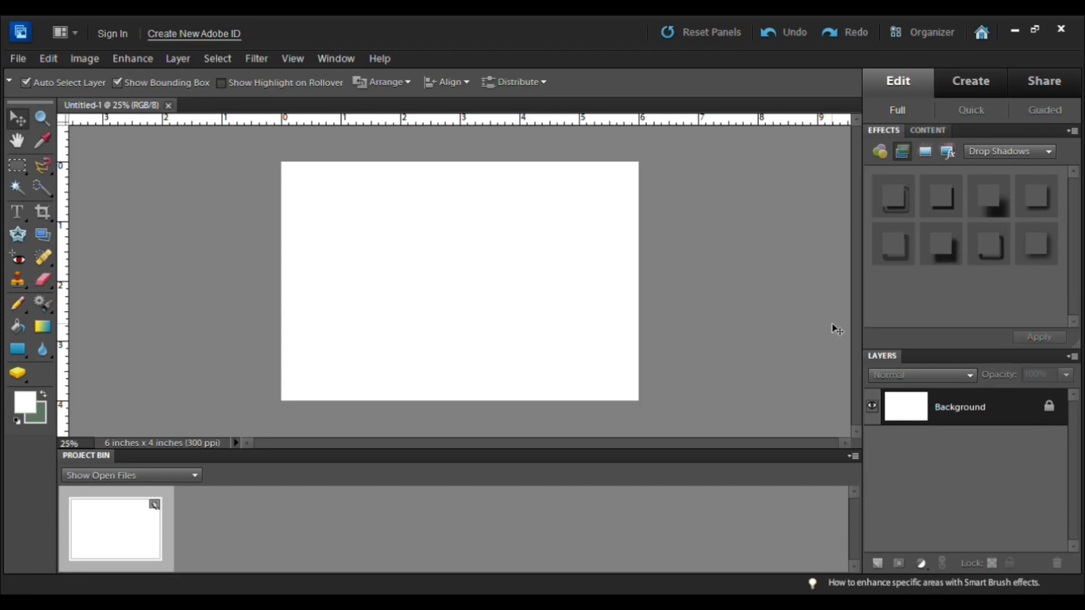
{"action": "mouse_move", "coordinate": [312, 66]}
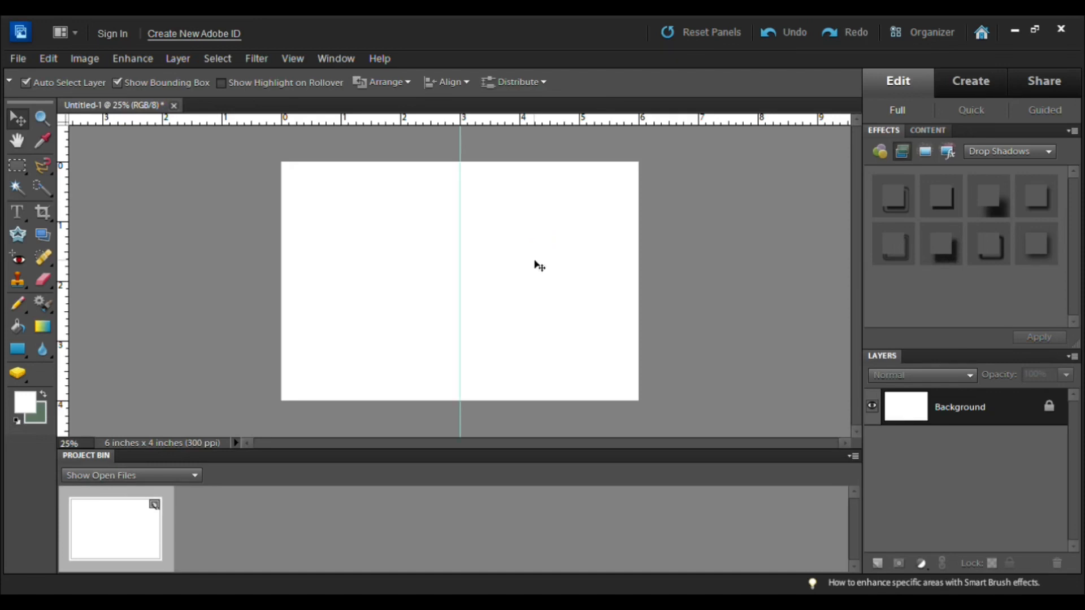
{"action": "mouse_move", "coordinate": [390, 355]}
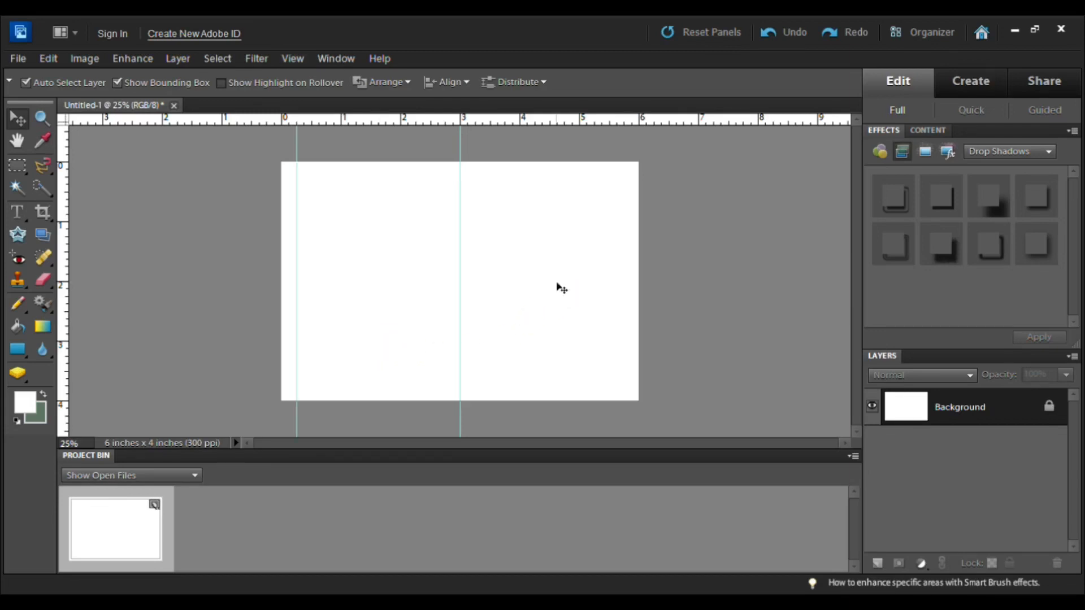
{"action": "mouse_move", "coordinate": [382, 259]}
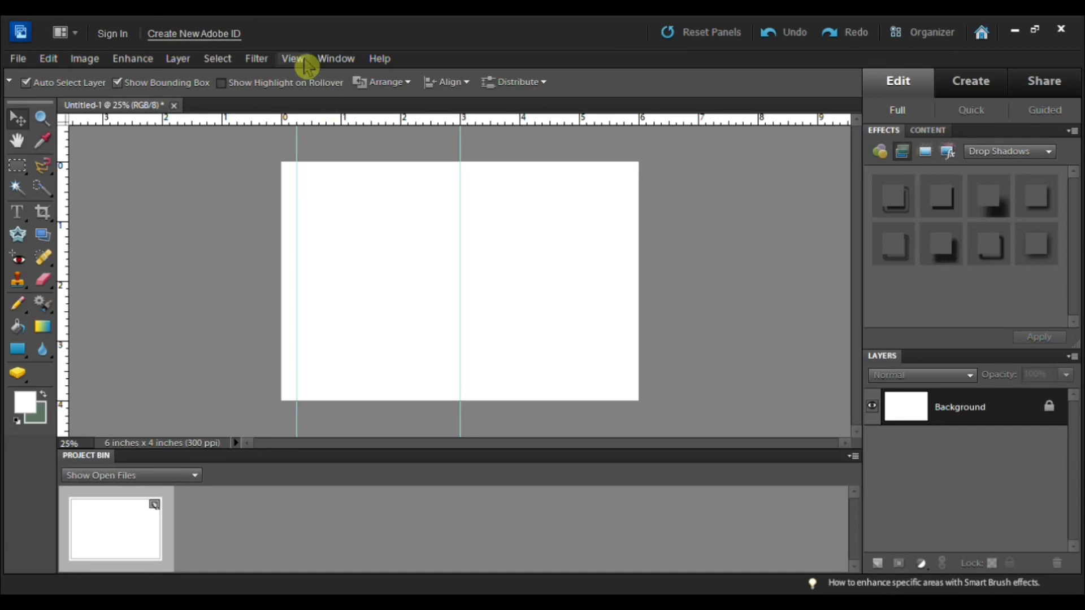
{"action": "mouse_move", "coordinate": [604, 274]}
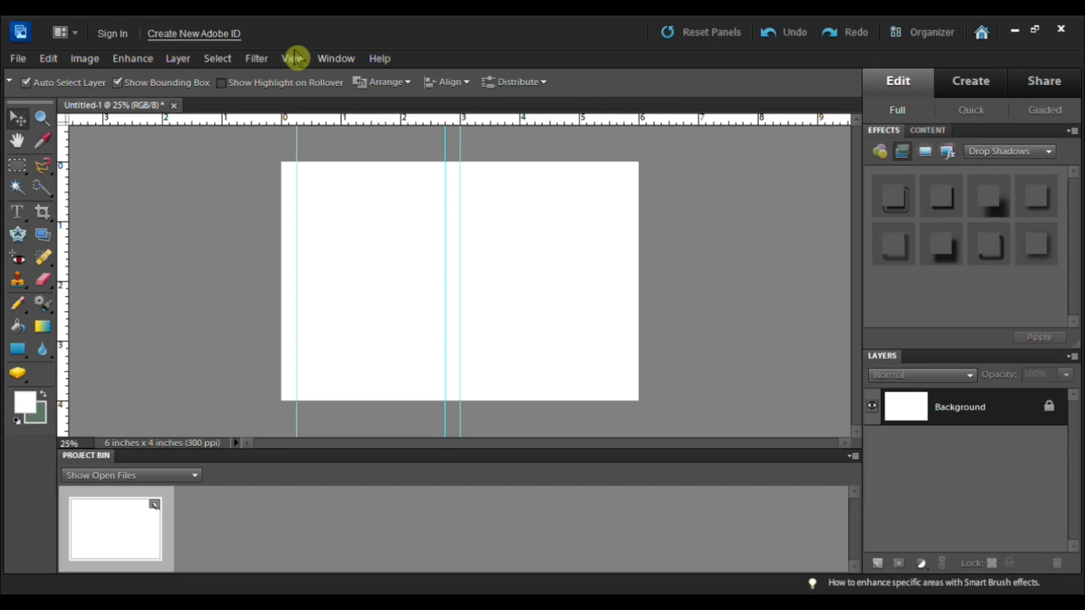
{"action": "mouse_move", "coordinate": [412, 348]}
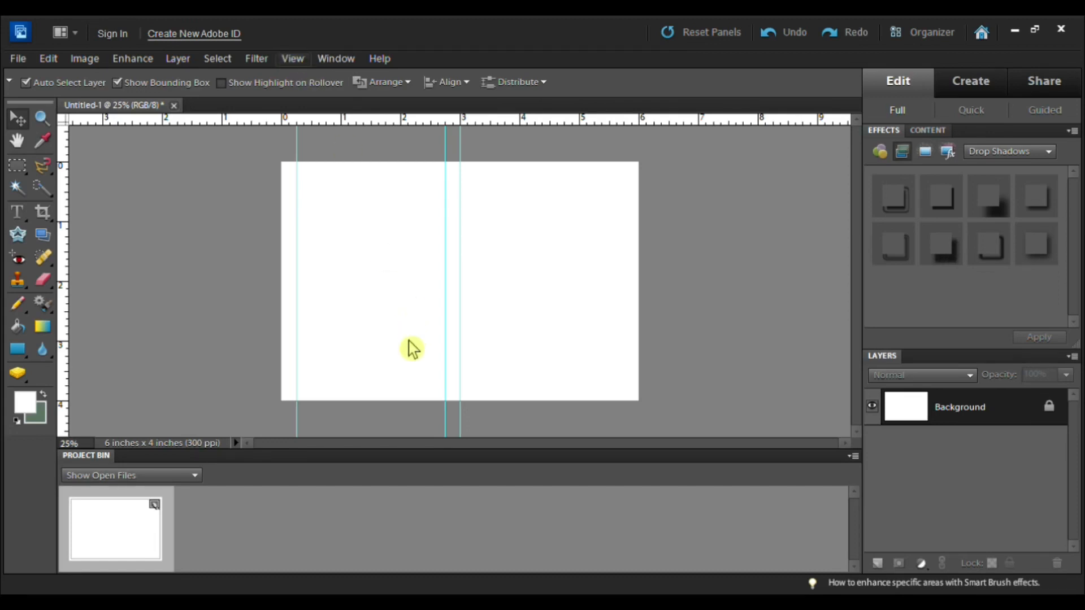
{"action": "mouse_move", "coordinate": [512, 353]}
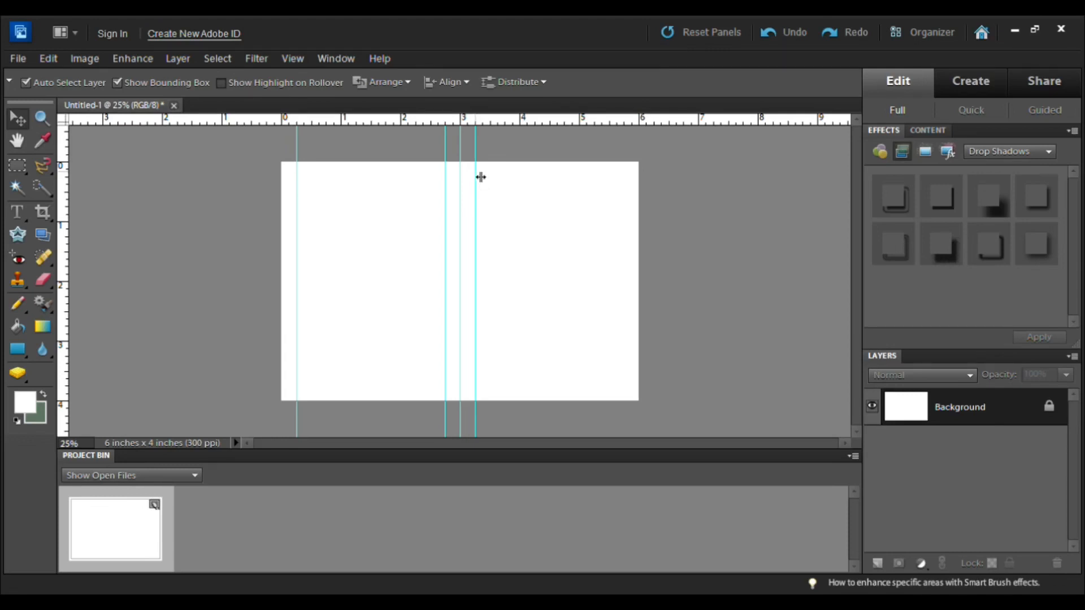
{"action": "mouse_move", "coordinate": [484, 159]}
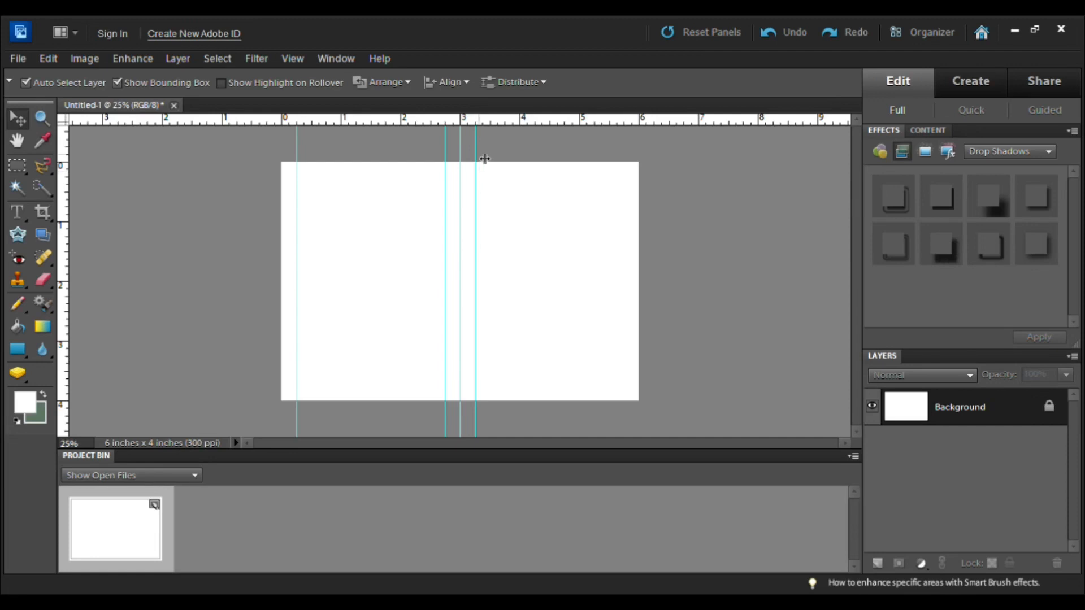
{"action": "mouse_move", "coordinate": [481, 151]}
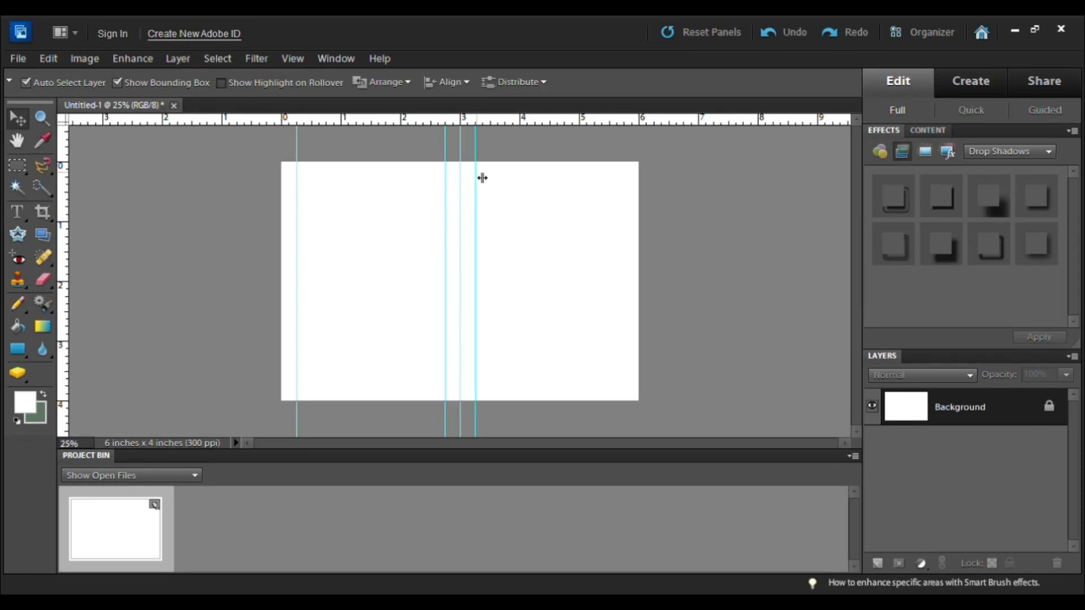
{"action": "mouse_move", "coordinate": [471, 182]}
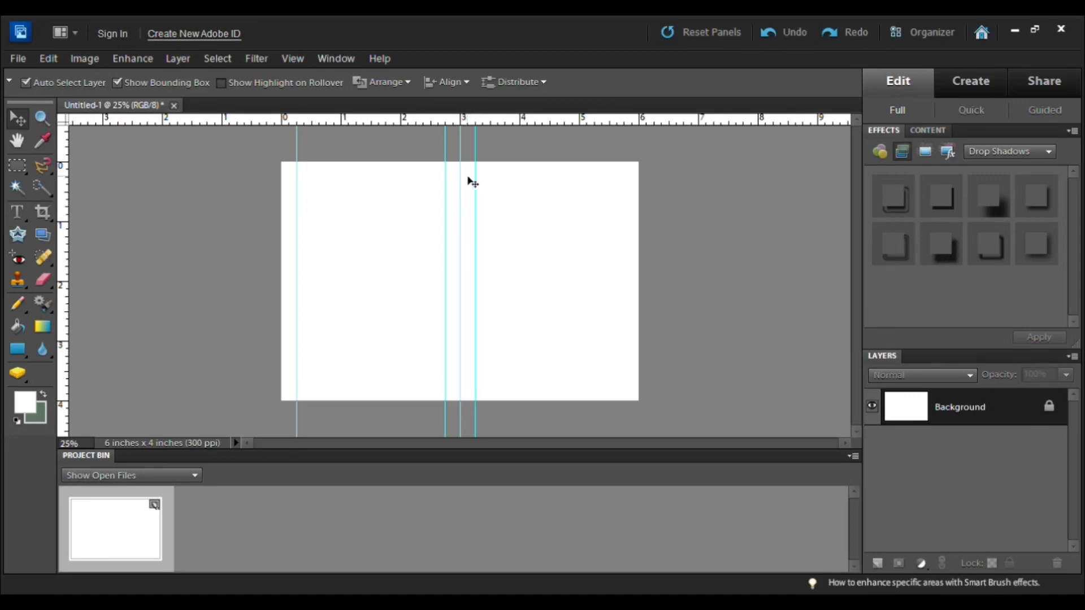
{"action": "mouse_move", "coordinate": [490, 179]}
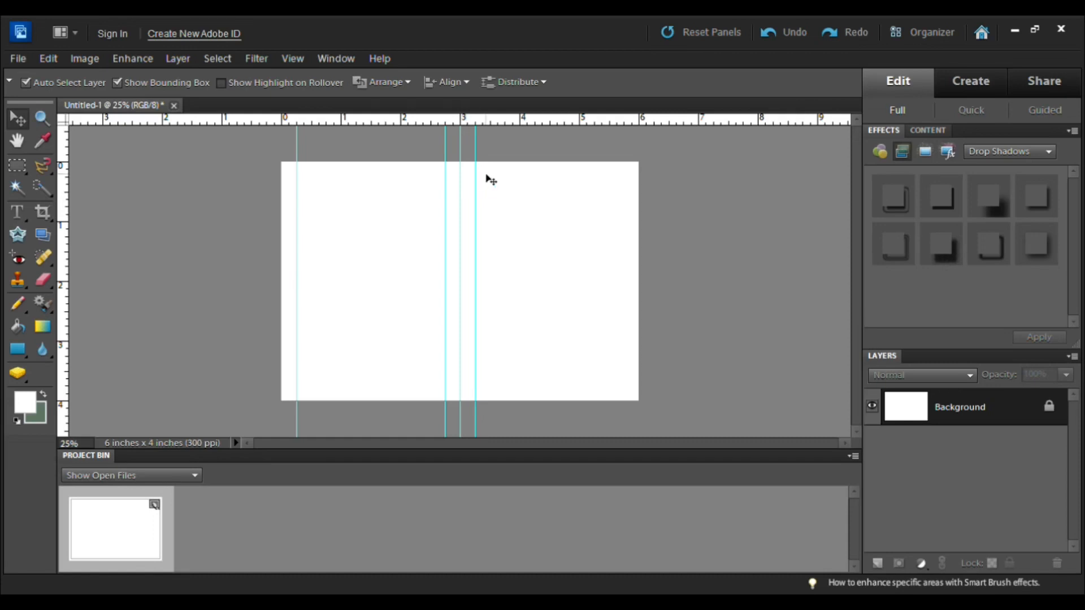
{"action": "mouse_move", "coordinate": [531, 193]}
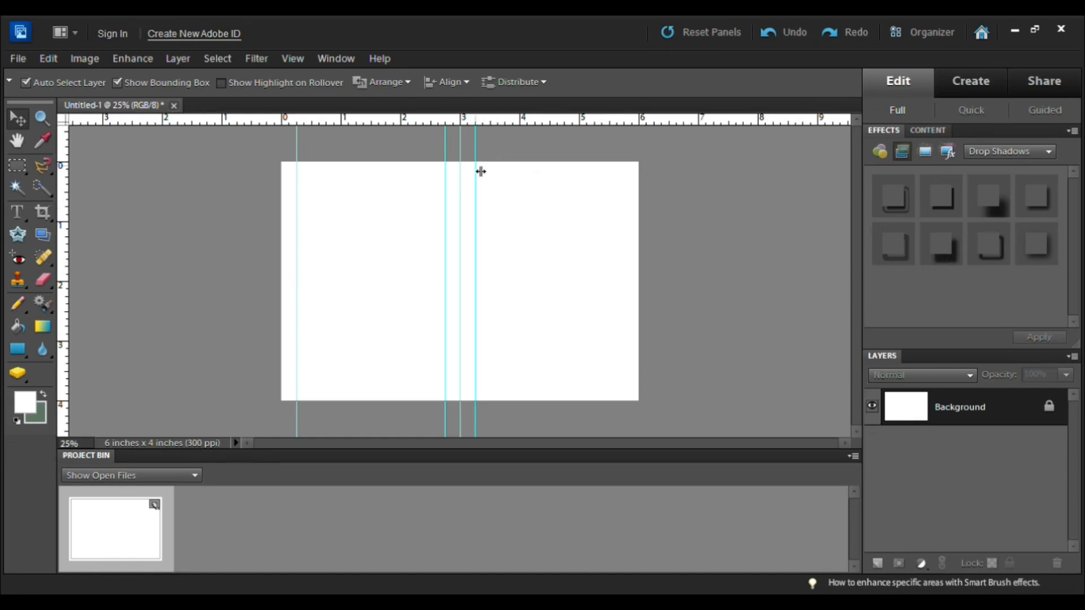
{"action": "mouse_move", "coordinate": [480, 188]}
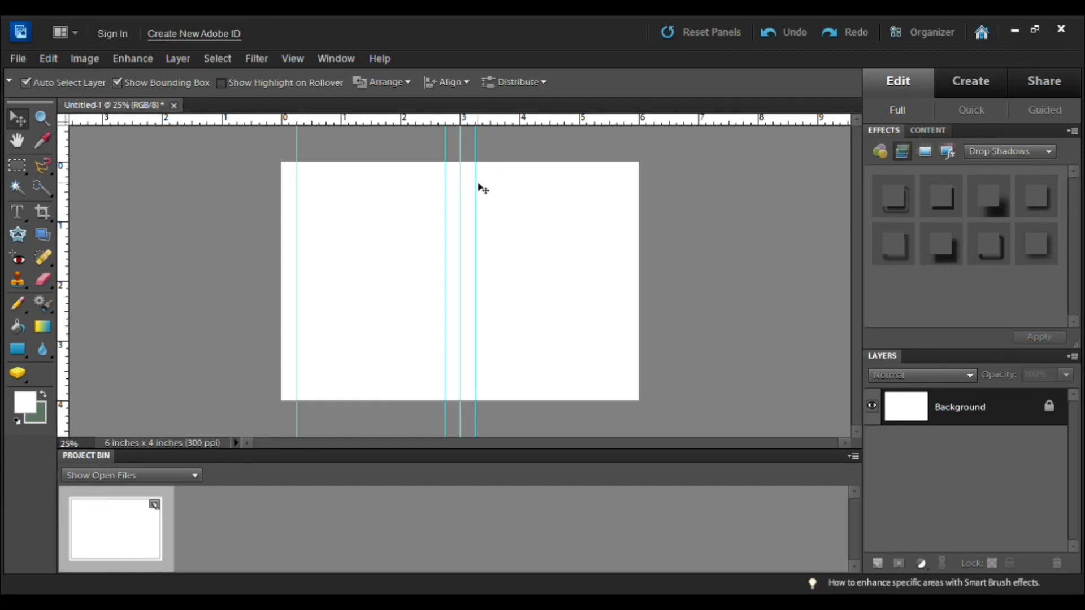
{"action": "mouse_move", "coordinate": [480, 185]}
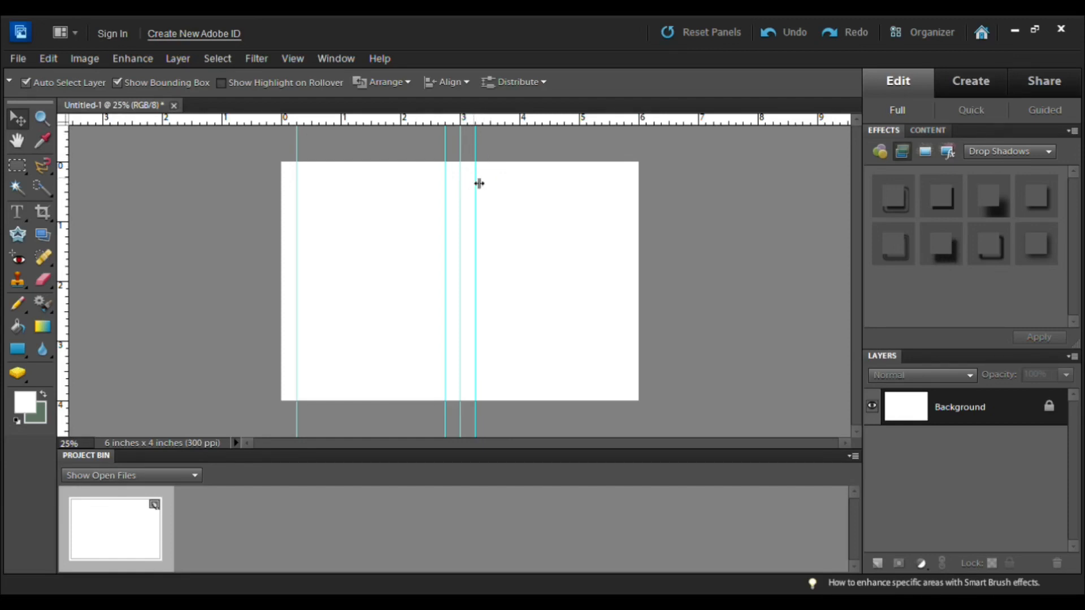
{"action": "mouse_move", "coordinate": [478, 190]}
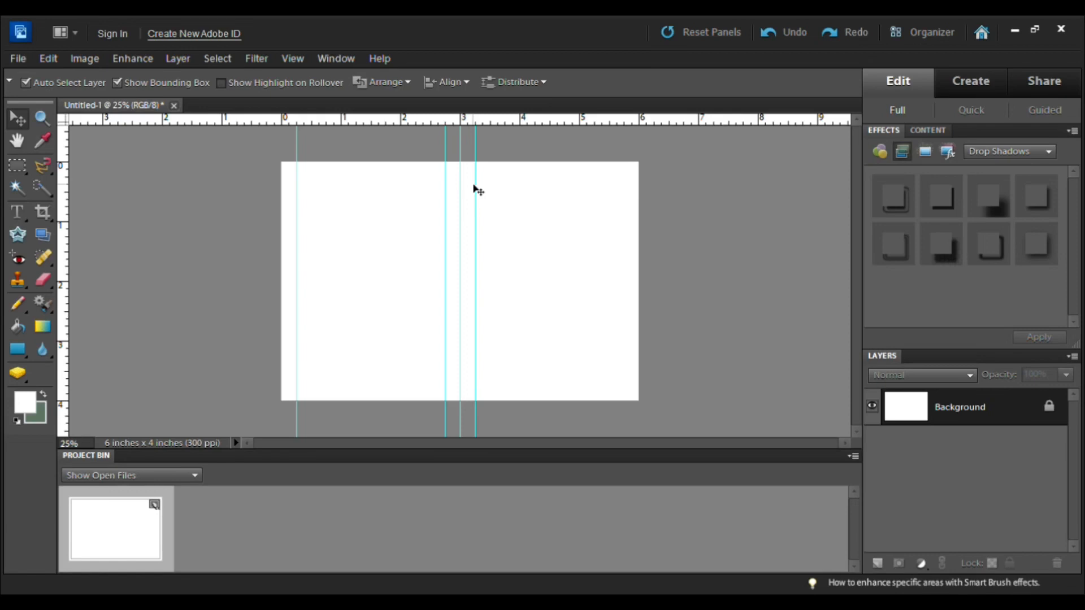
{"action": "mouse_move", "coordinate": [476, 136]}
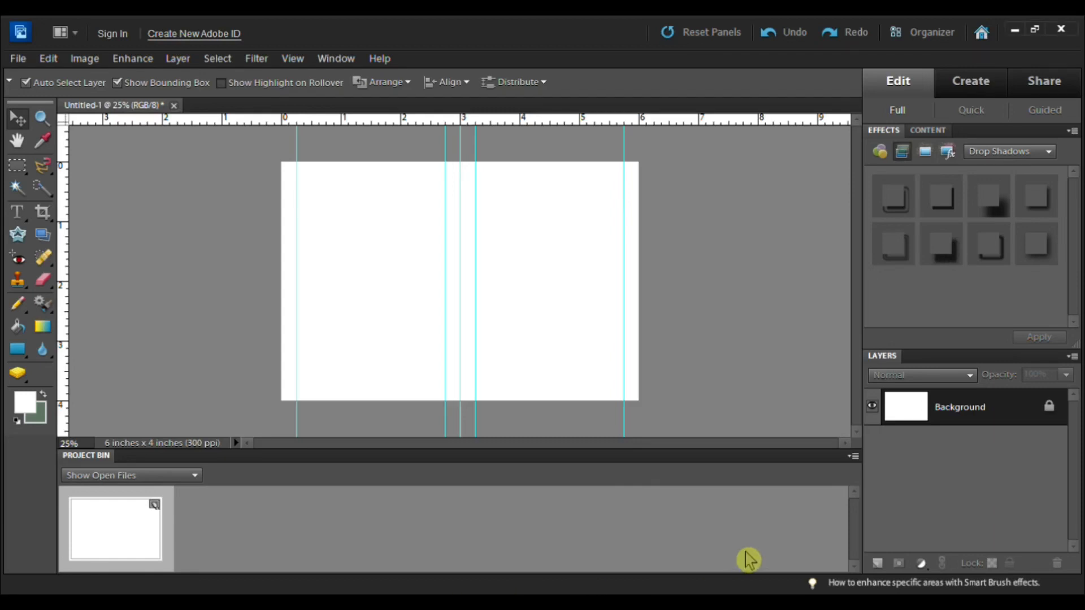
{"action": "mouse_move", "coordinate": [136, 518]}
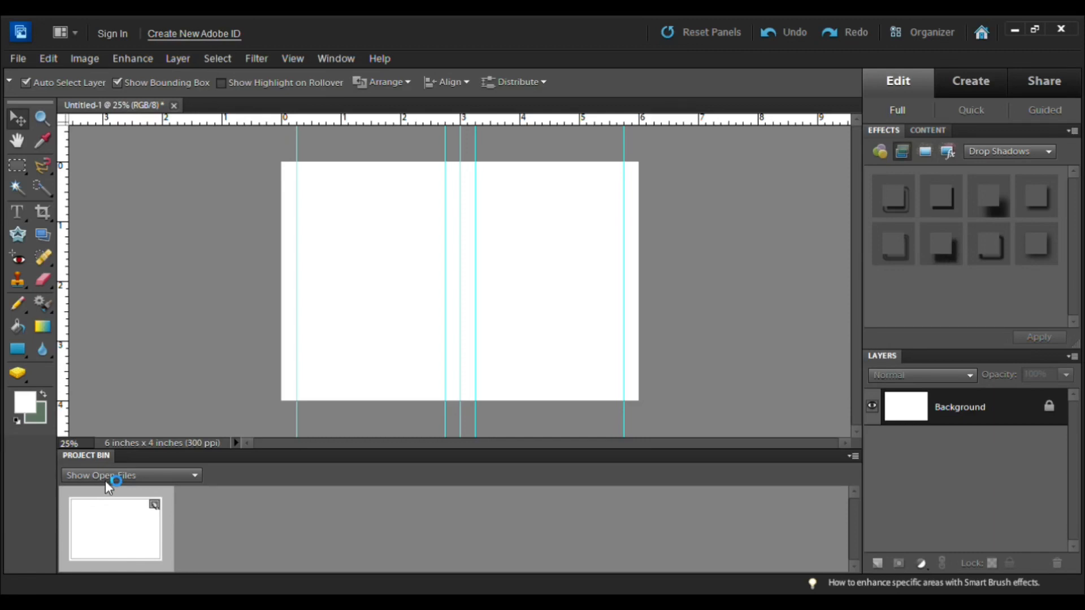
{"action": "mouse_move", "coordinate": [84, 499]}
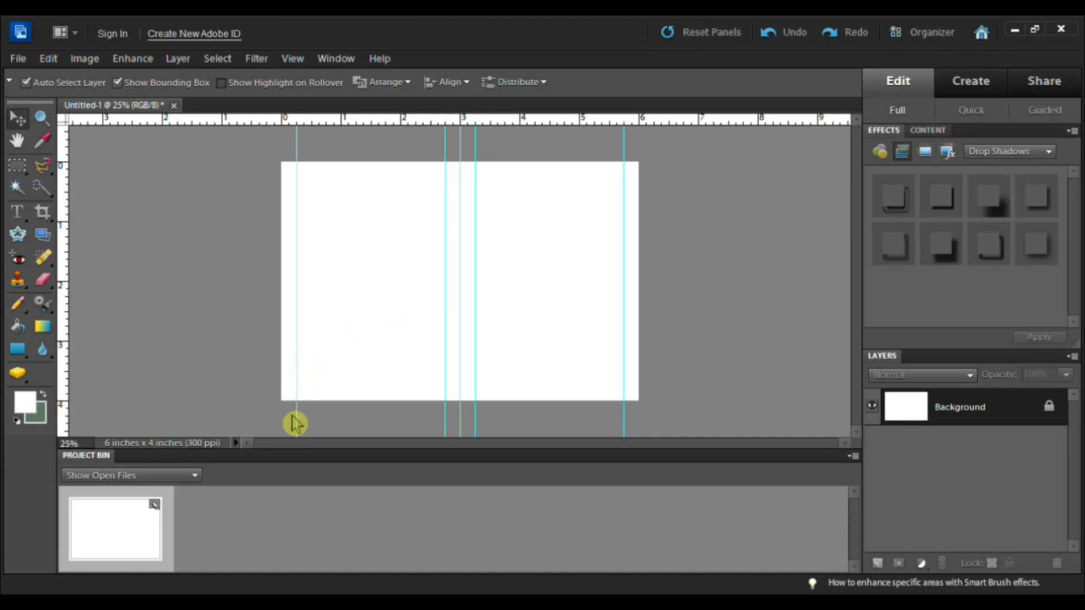
{"action": "mouse_move", "coordinate": [232, 394]}
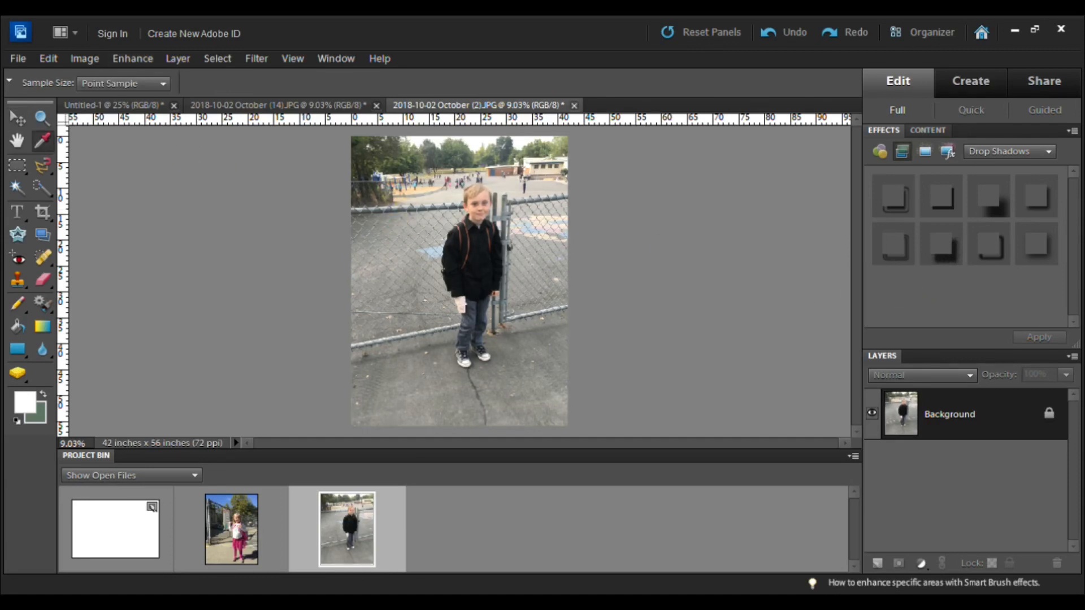
Crop the boy's and girl's school photos to 2.5 × 3.5 inches at 300 ppi.
{"action": "left_click", "coordinate": [16, 118]}
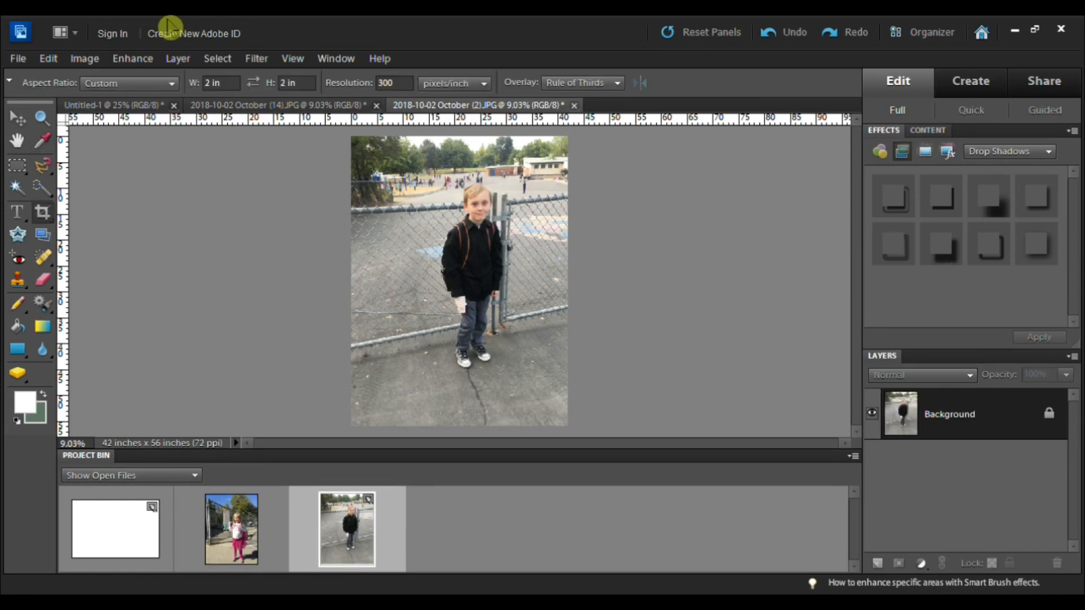
{"action": "left_click", "coordinate": [216, 83]}
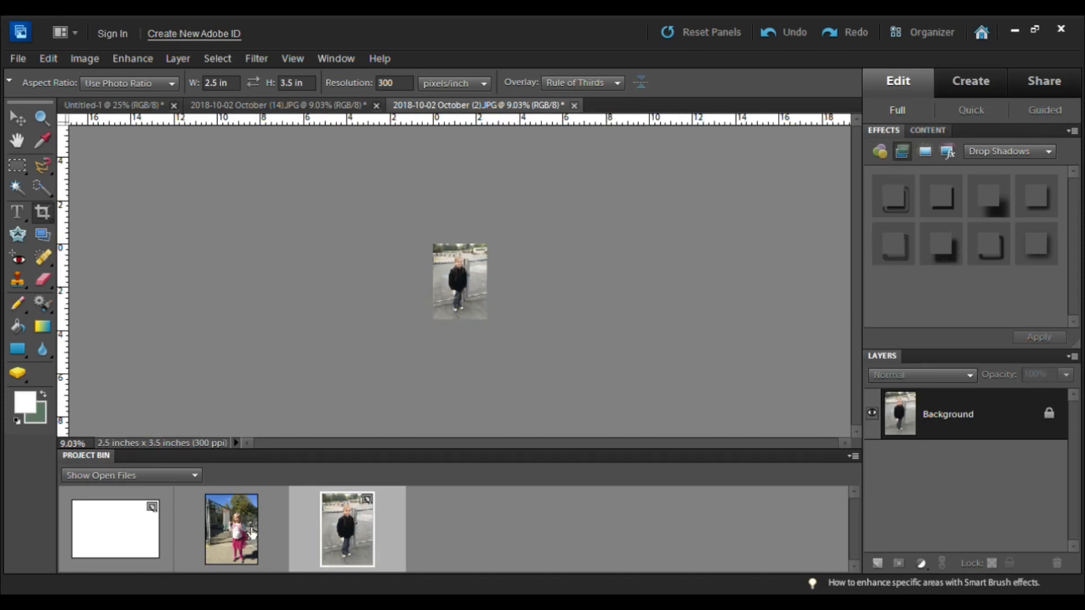
{"action": "left_click", "coordinate": [231, 529]}
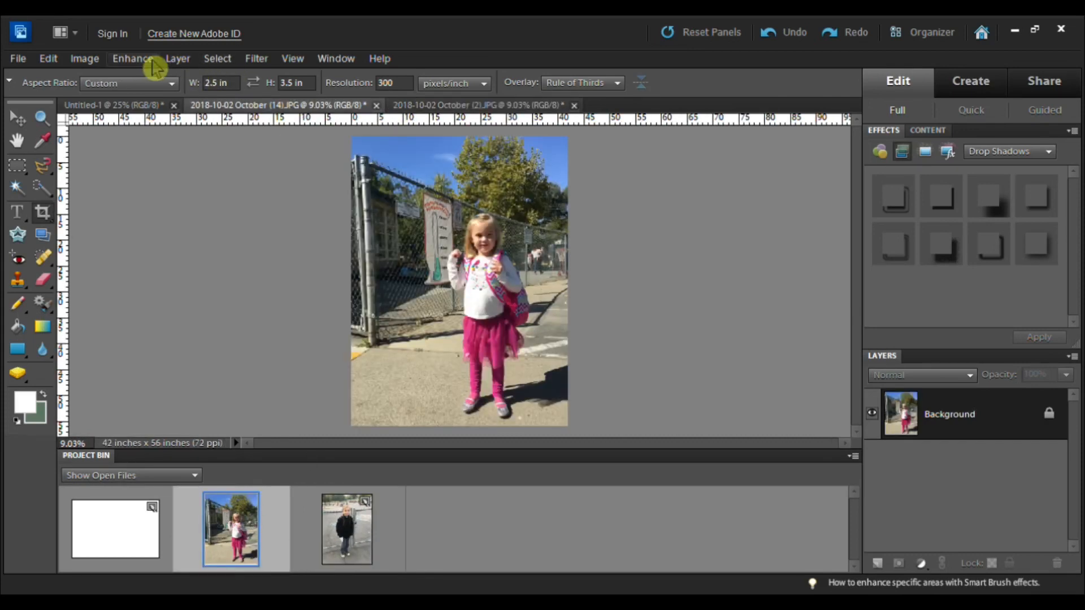
{"action": "mouse_move", "coordinate": [382, 218]}
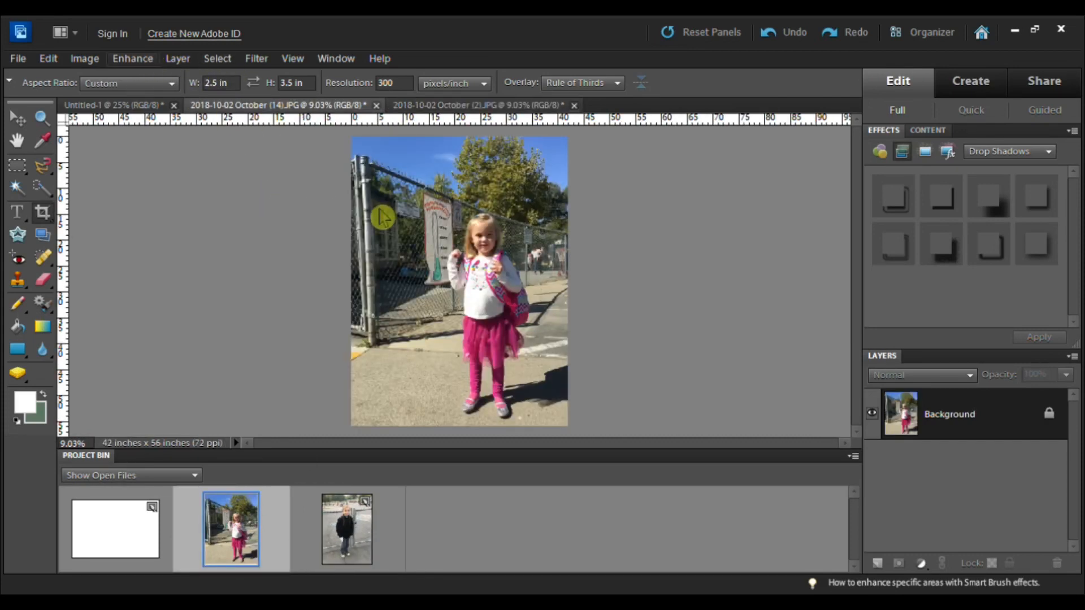
{"action": "left_click", "coordinate": [43, 141]}
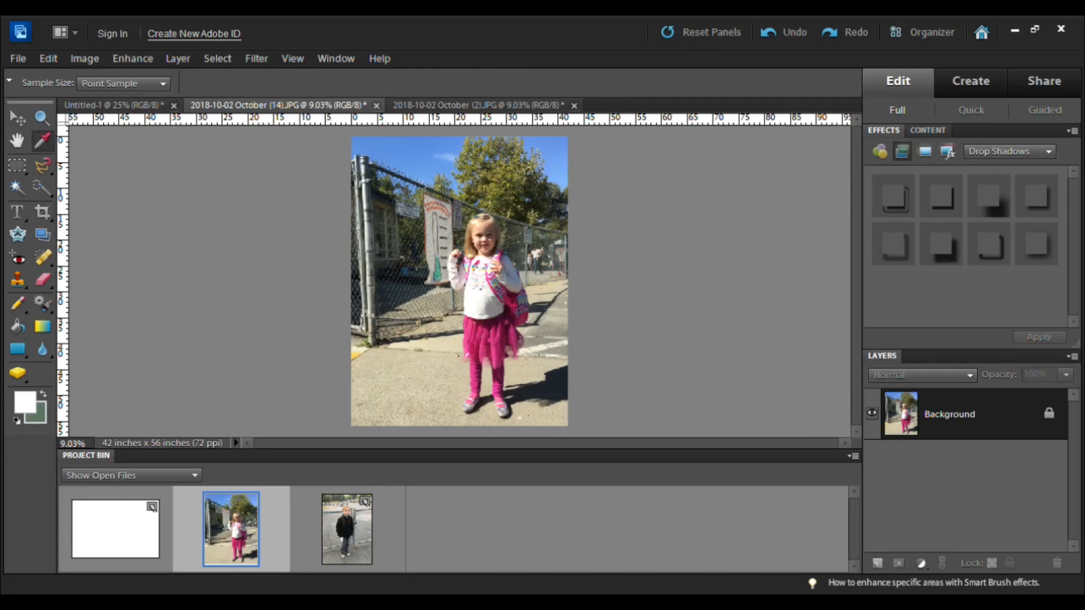
{"action": "left_click", "coordinate": [41, 212]}
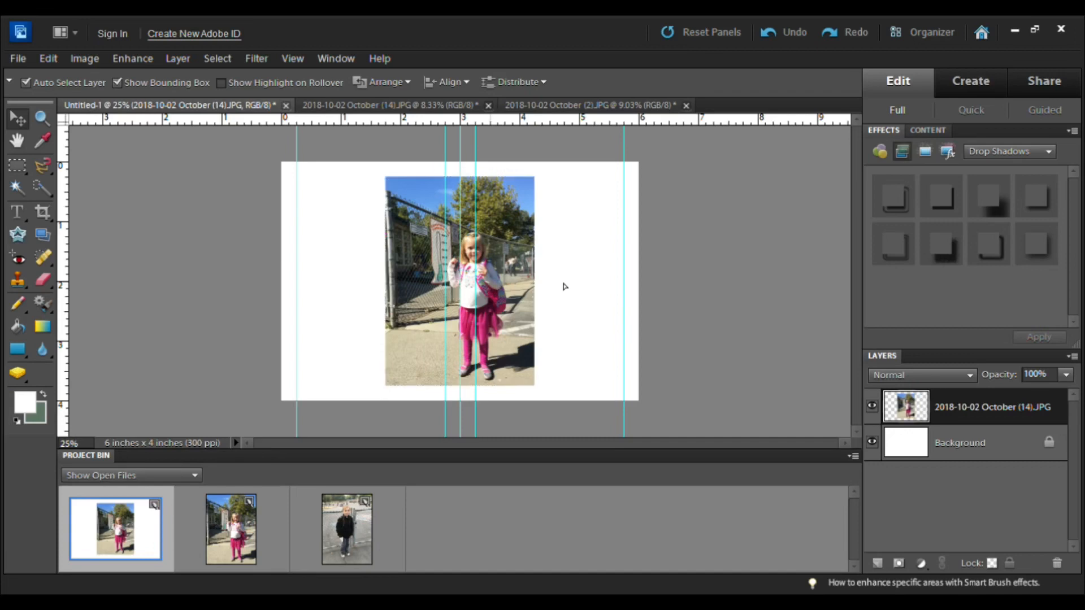
Position the girl's photo within the right guides and the boy's within the left guides.
{"action": "left_click_drag", "start_coordinate": [458, 280], "coordinate": [553, 280]}
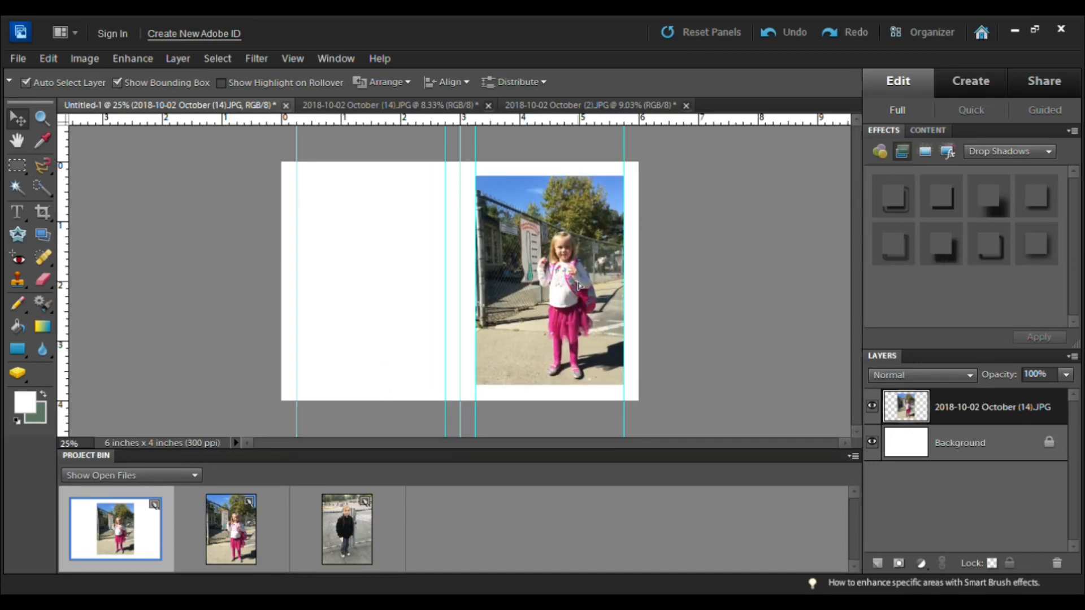
{"action": "left_click", "coordinate": [550, 277]}
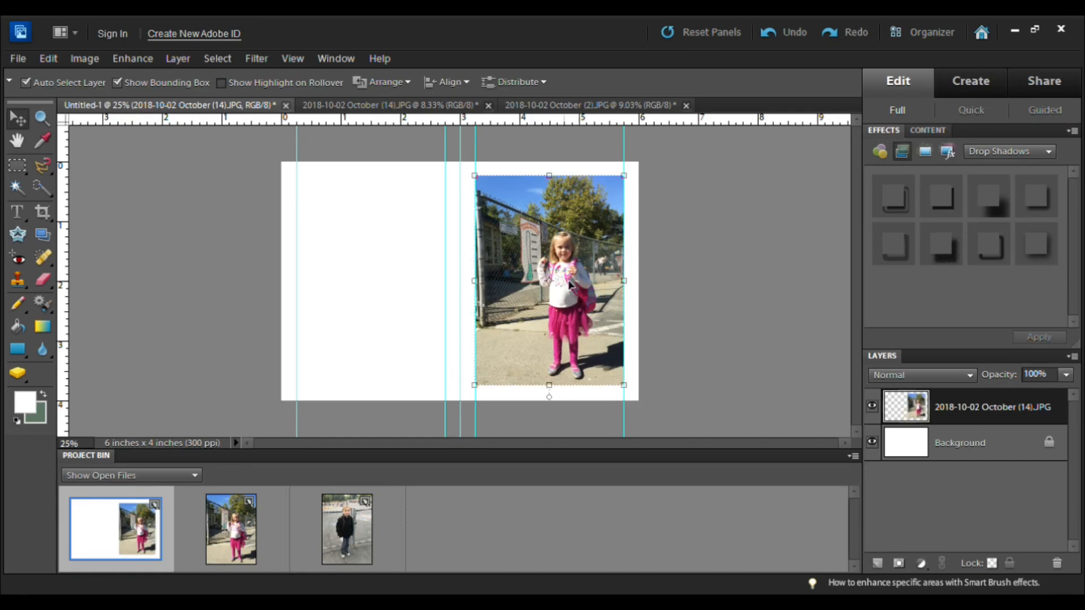
{"action": "mouse_move", "coordinate": [495, 220]}
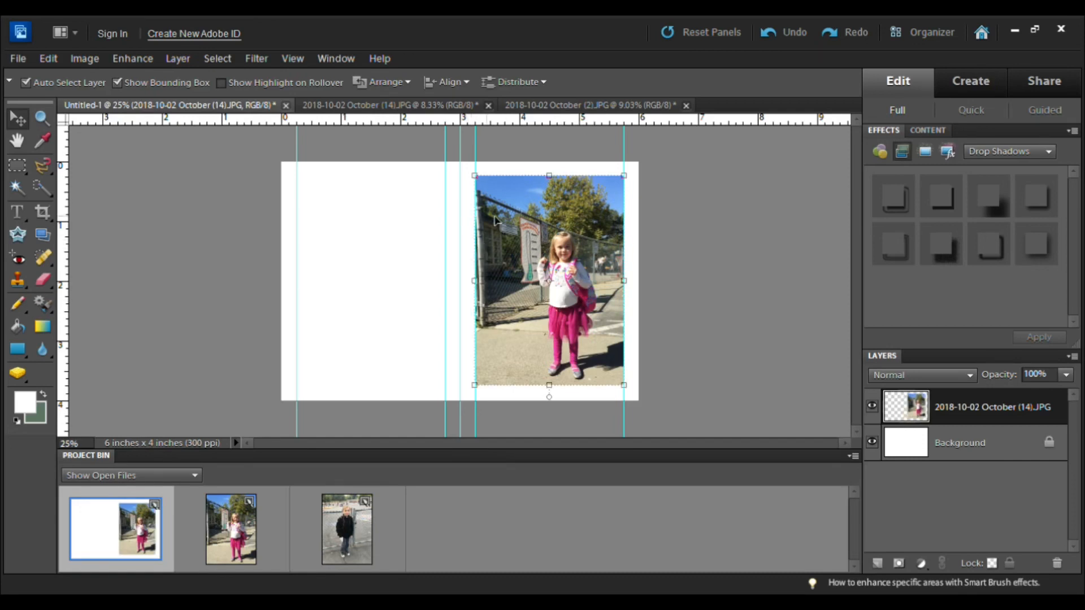
{"action": "mouse_move", "coordinate": [553, 276]}
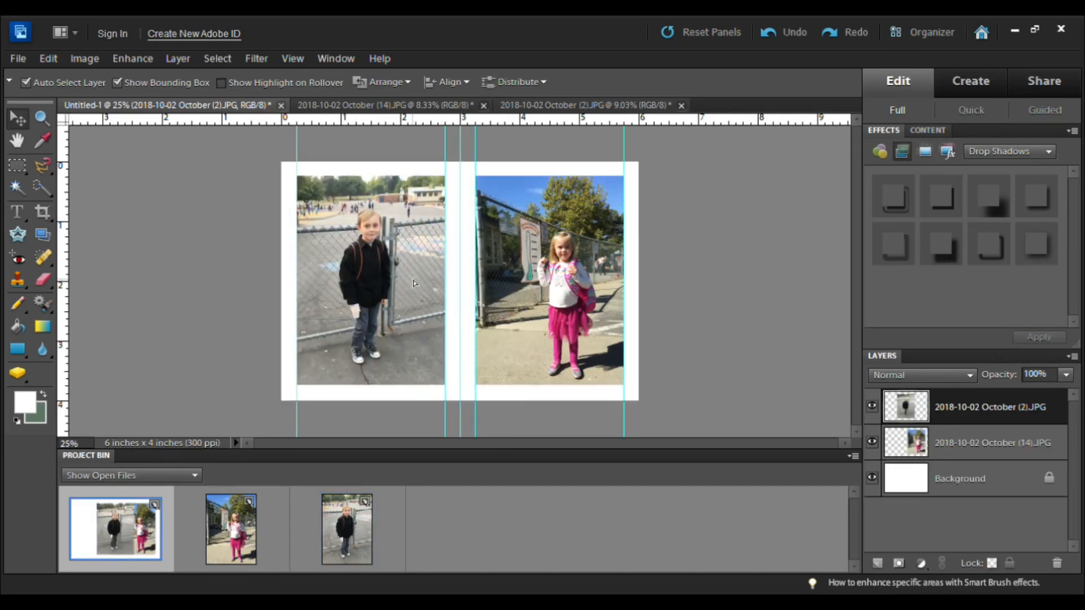
{"action": "left_click", "coordinate": [370, 280]}
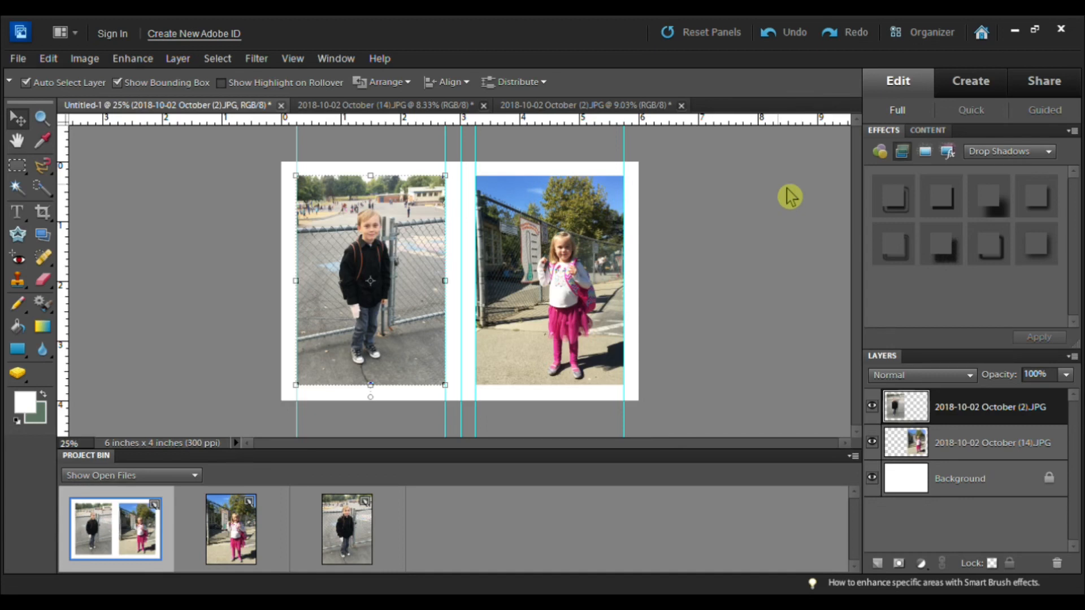
{"action": "mouse_move", "coordinate": [219, 27]}
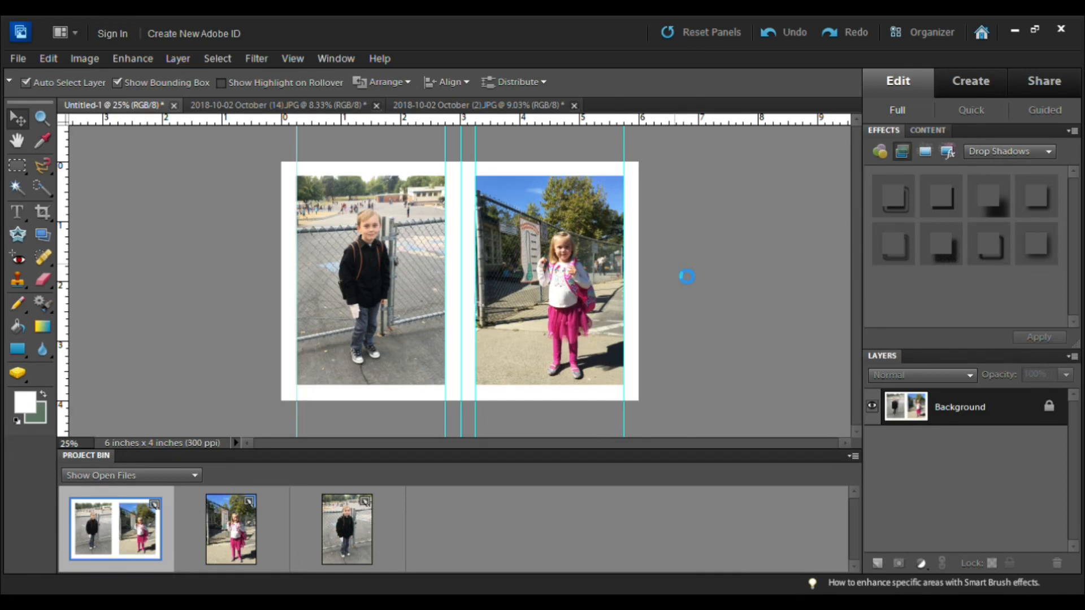
{"action": "mouse_move", "coordinate": [687, 277]}
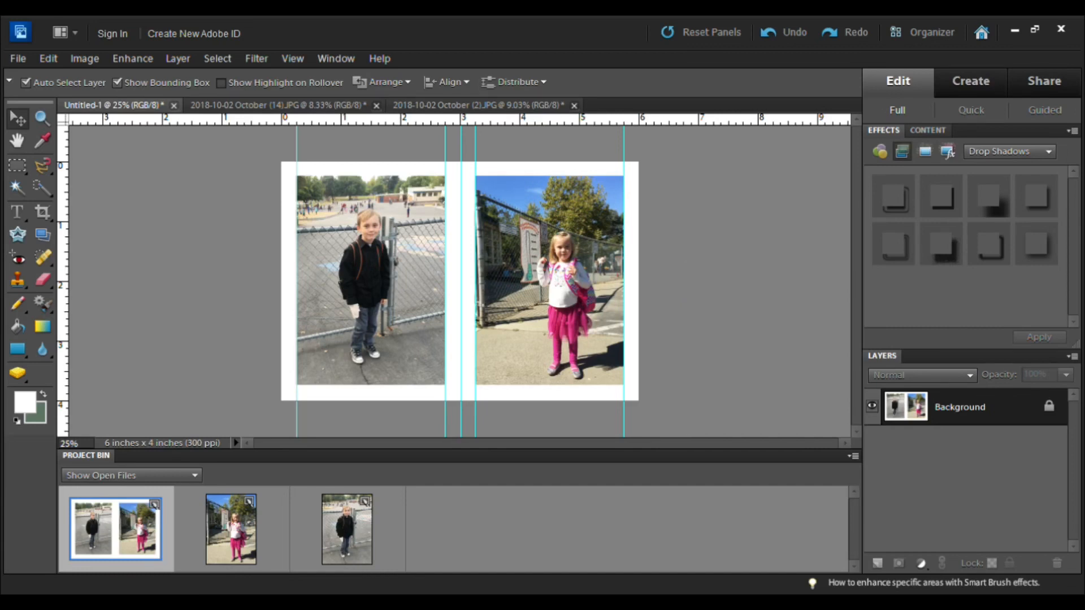
{"action": "mouse_move", "coordinate": [686, 276]}
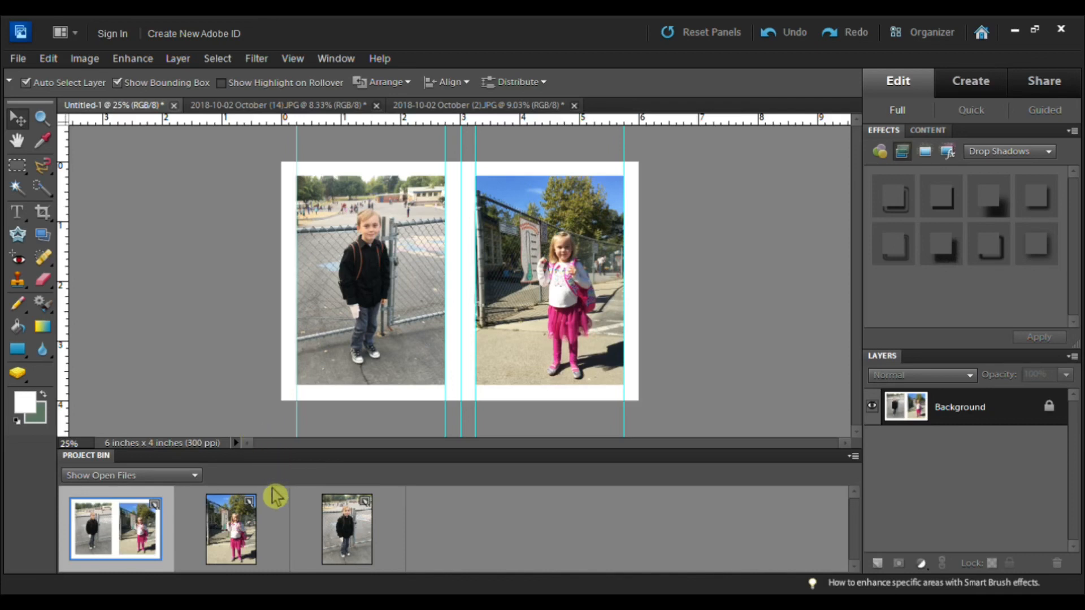
{"action": "mouse_move", "coordinate": [840, 404]}
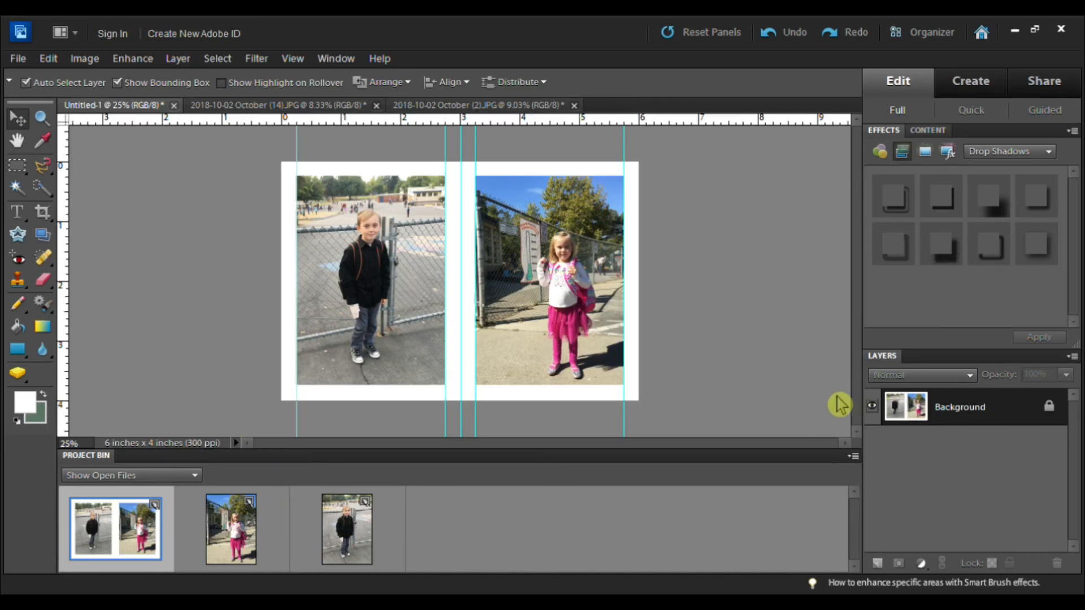
{"action": "mouse_move", "coordinate": [825, 415]}
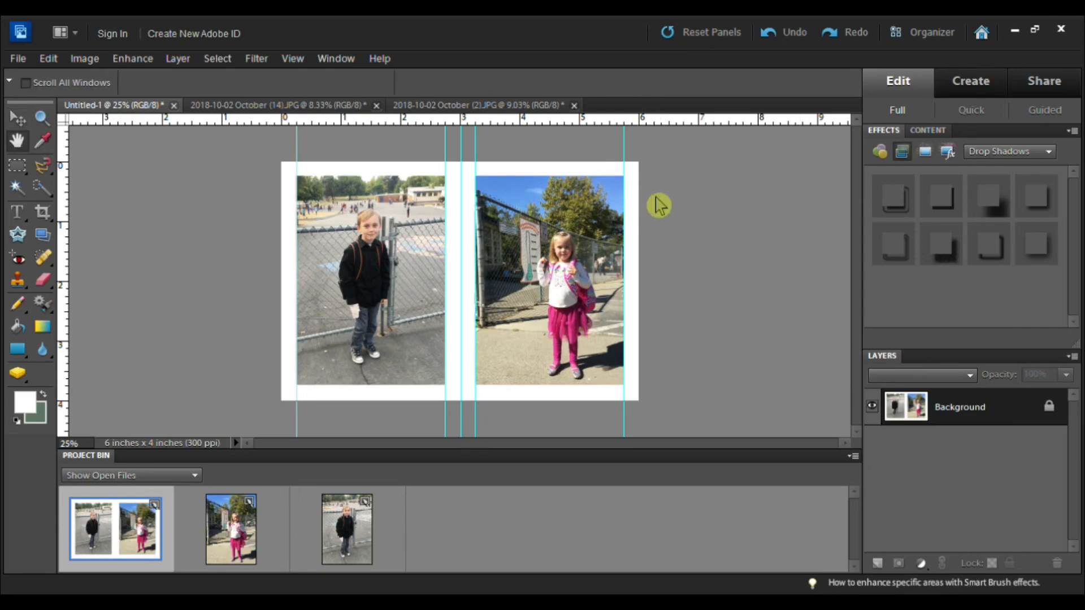
{"action": "left_click", "coordinate": [11, 118]}
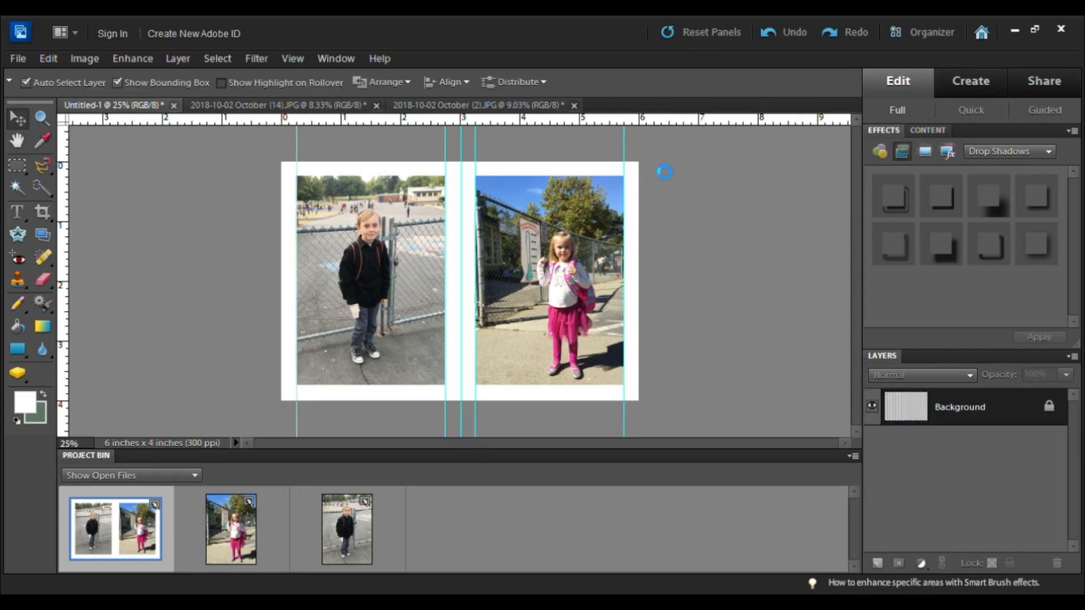